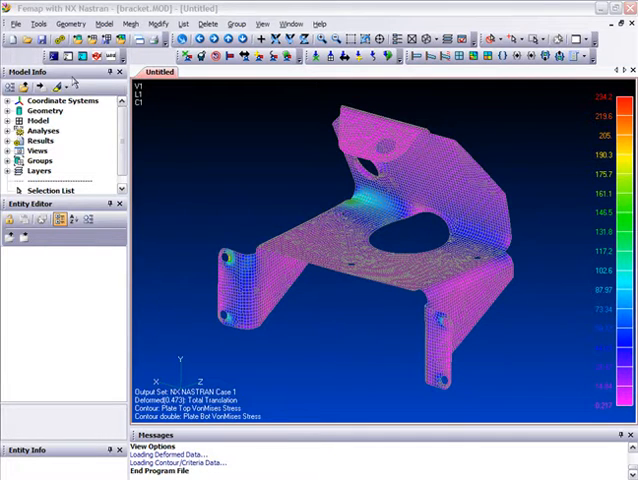
Review the view display options twice and dismiss them unchanged.
click(72, 54)
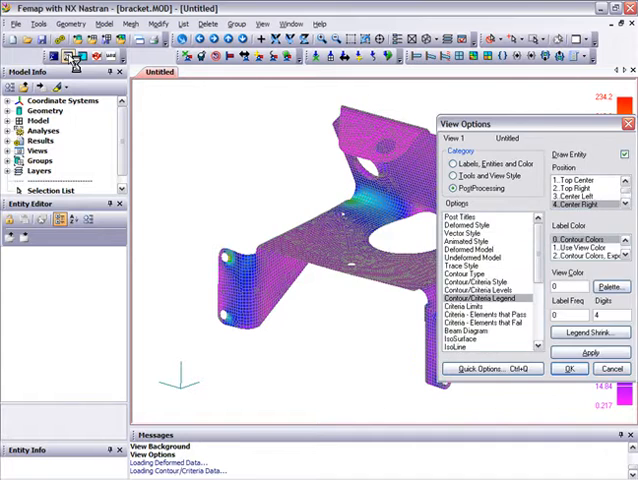
click(567, 369)
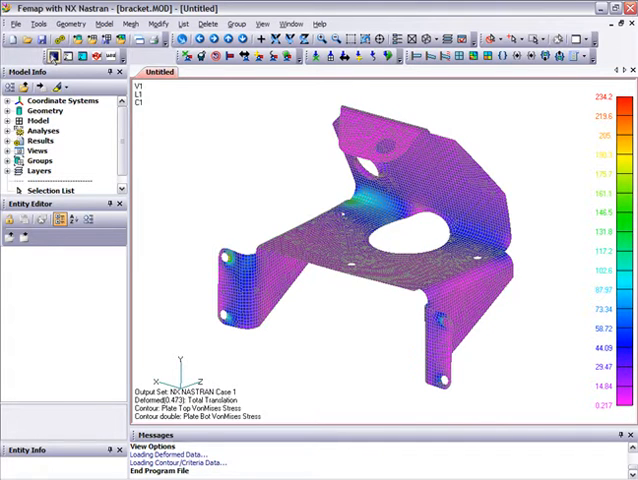
click(57, 54)
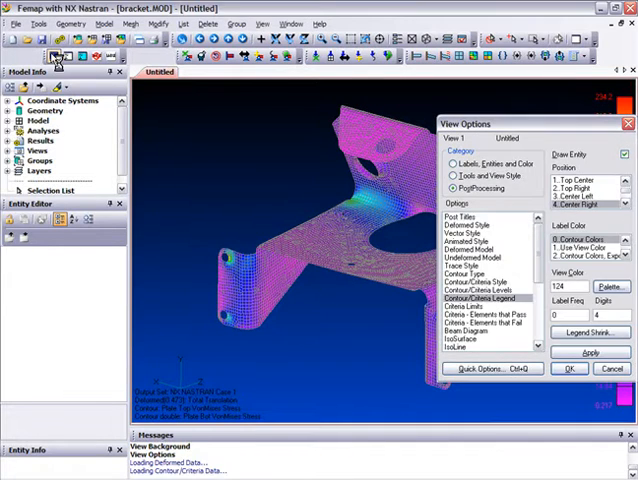
click(567, 368)
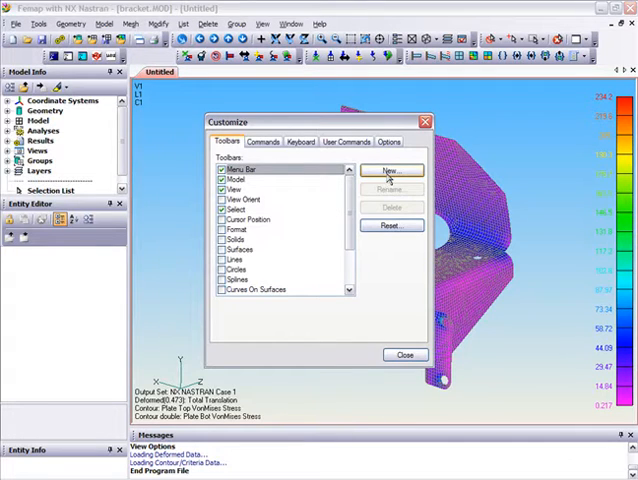
Create a temporary custom toolbar named Whatever, then delete it from Customize.
click(392, 169)
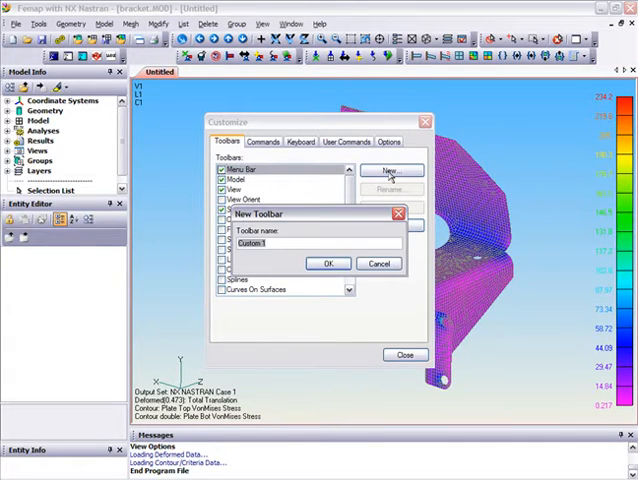
text(What)
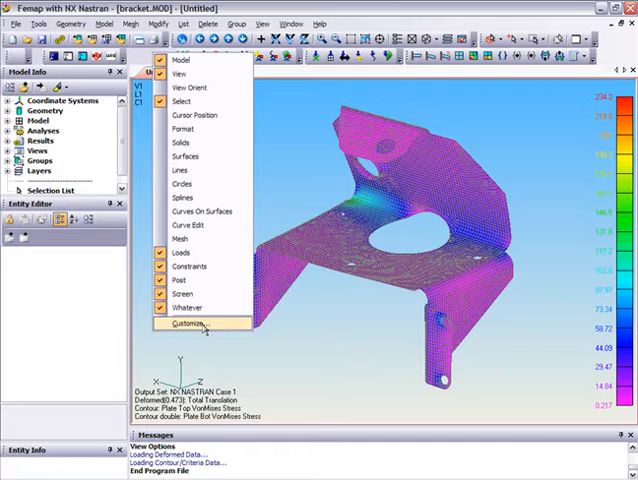
click(190, 324)
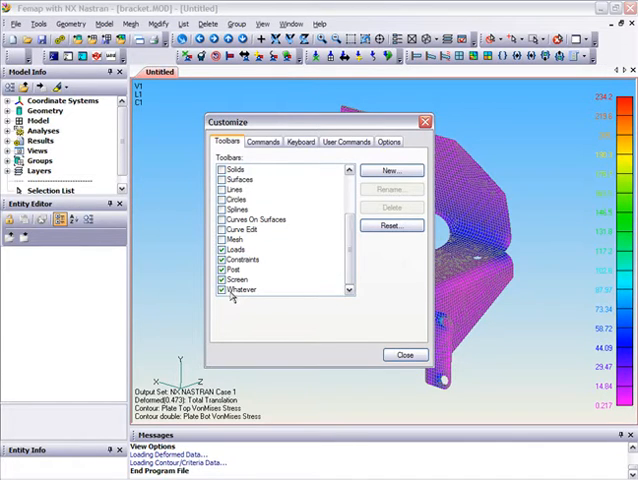
click(242, 290)
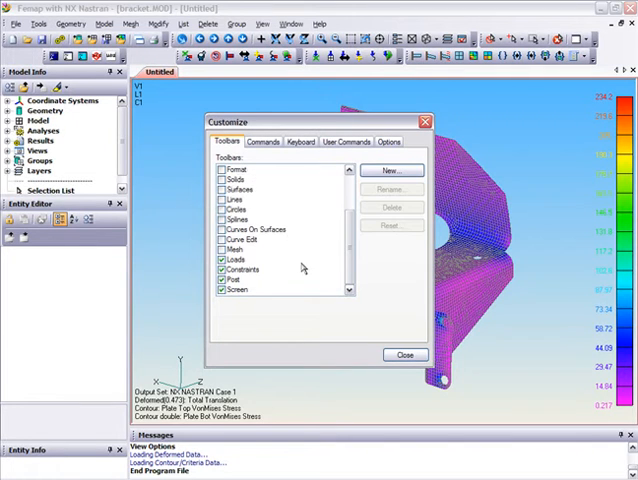
click(405, 355)
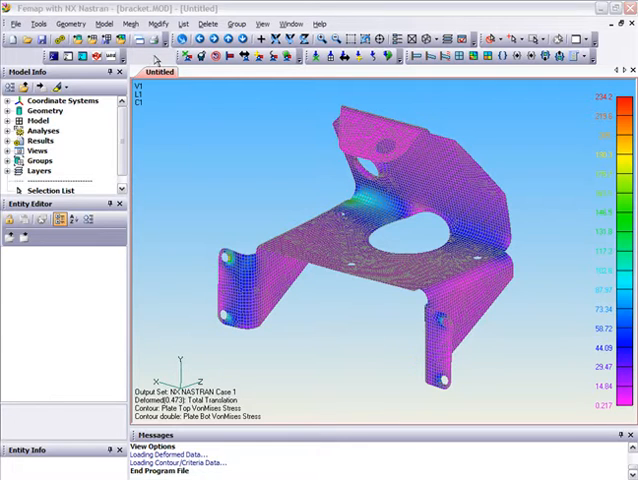
Set the view background to Solid with Top Color 0, giving a black screen.
click(38, 24)
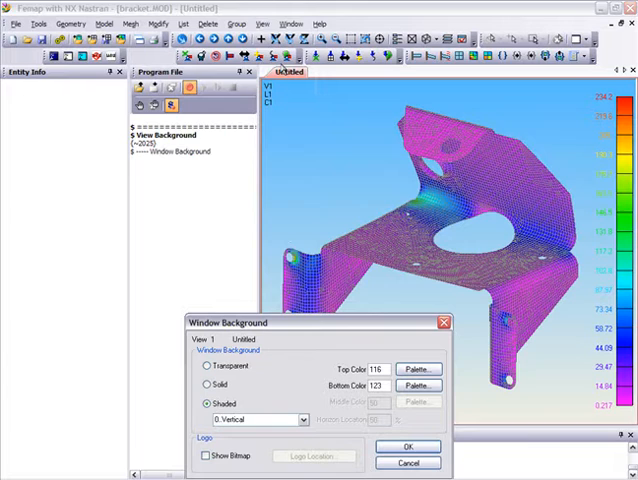
click(203, 384)
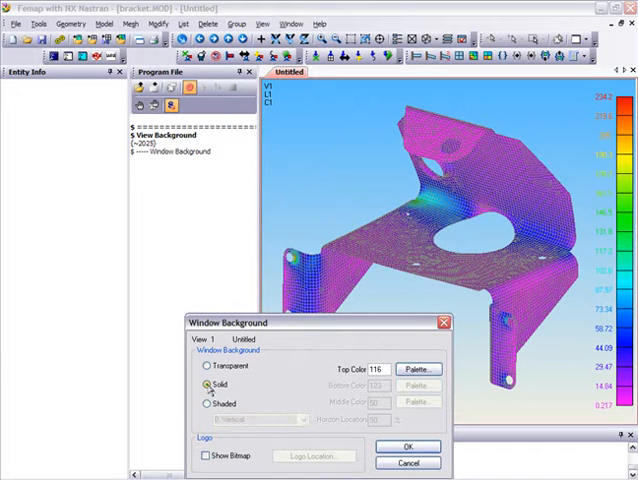
click(380, 369)
text(0)
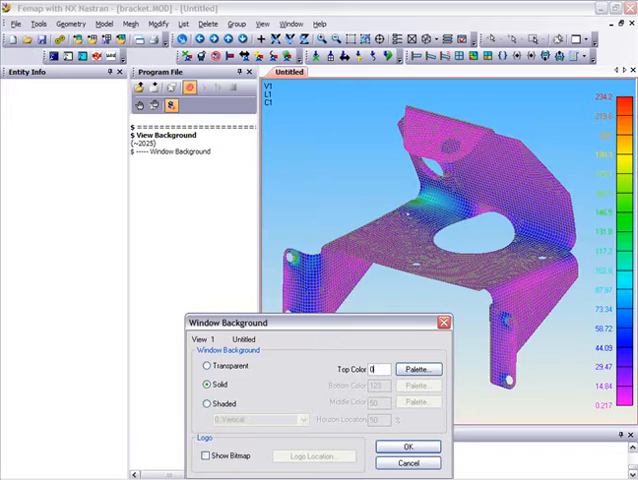
click(406, 447)
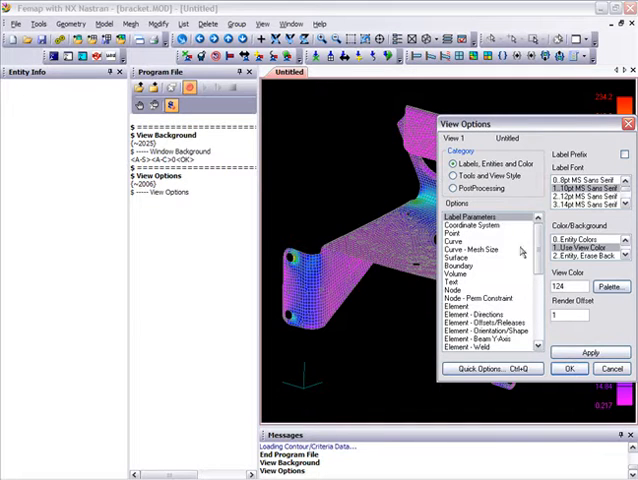
In PostProcessing view options, set Post Titles and Contour/Criteria Legend colour to 124 and apply.
click(449, 176)
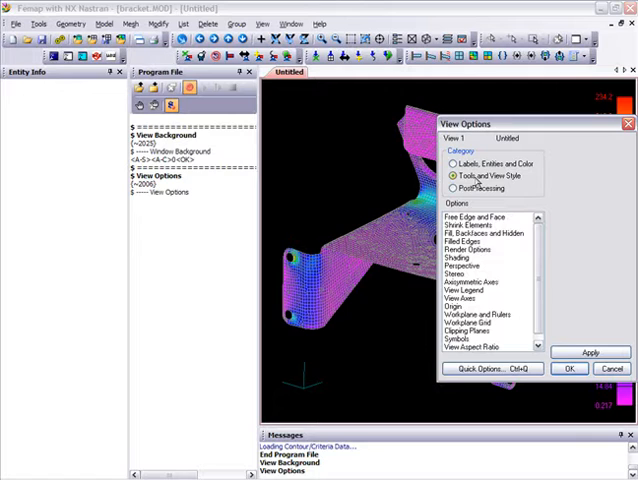
click(460, 291)
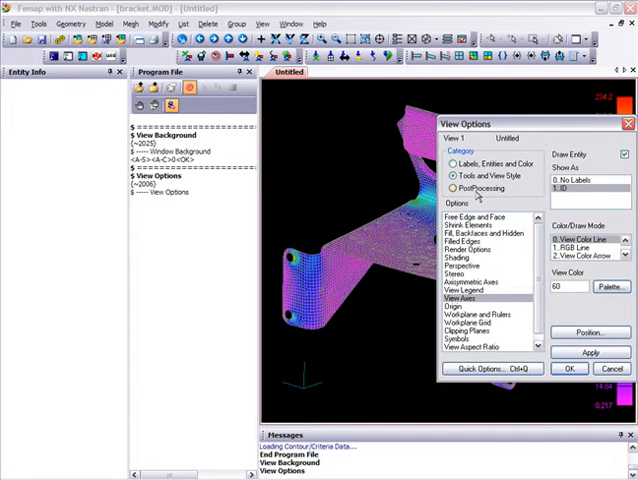
click(456, 188)
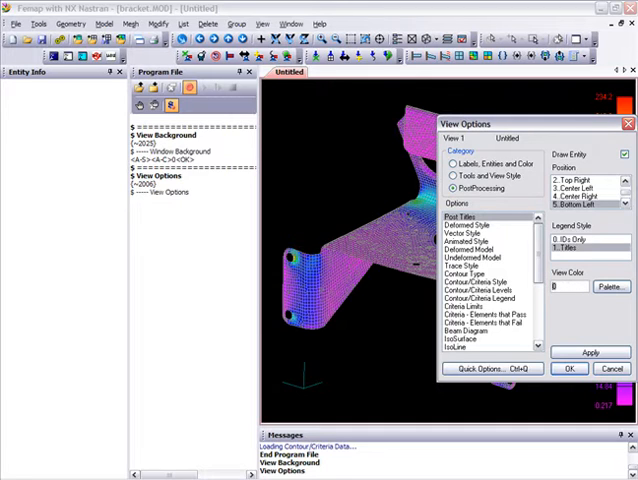
text(124)
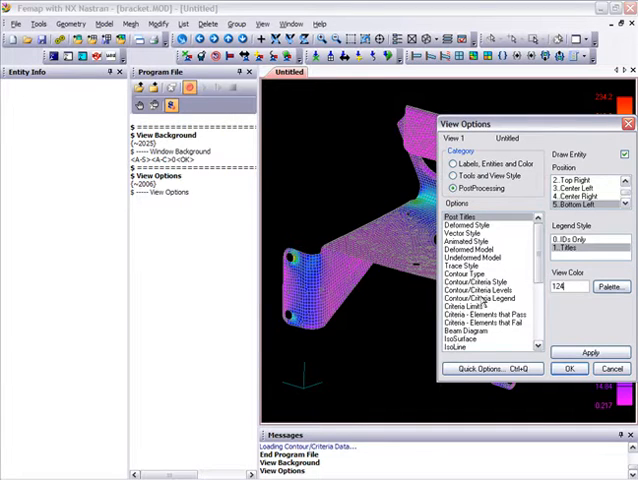
click(478, 298)
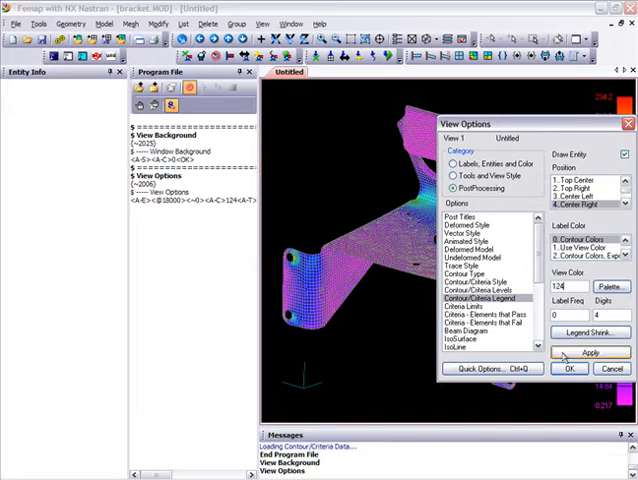
click(567, 368)
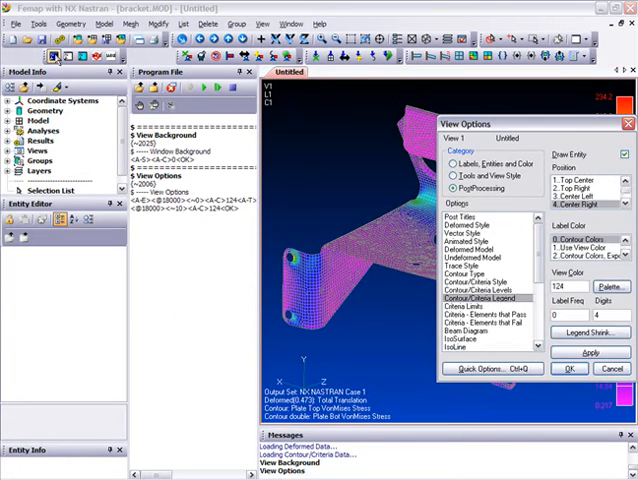
Confirm the view options and stop recording, saving the macro as BlackScreen.PRO.
click(569, 368)
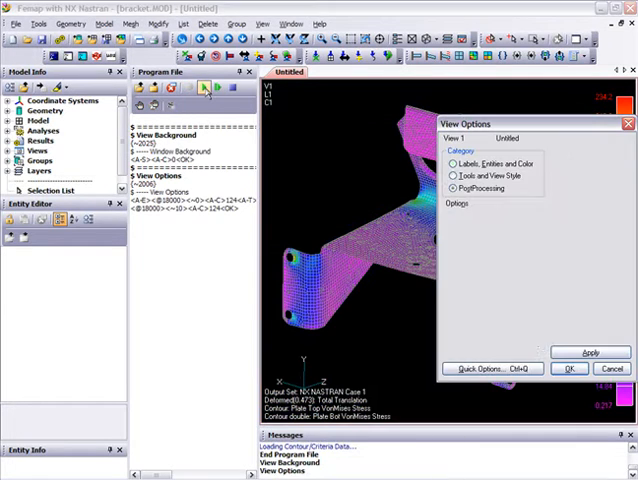
click(567, 368)
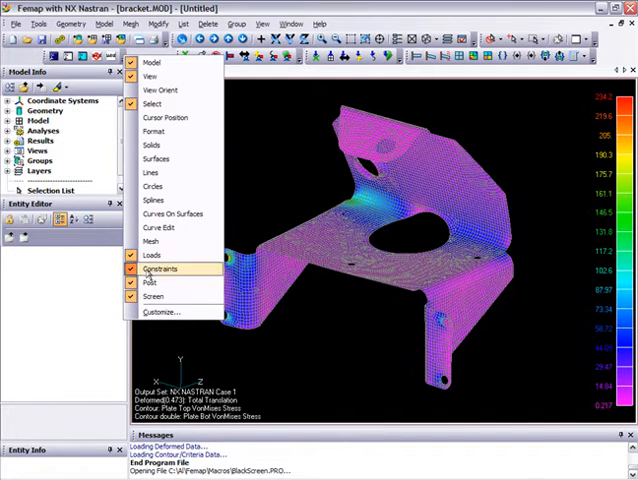
Add a Black Screen user command that runs BlackScreen.PRO via Customize > User Commands.
click(162, 312)
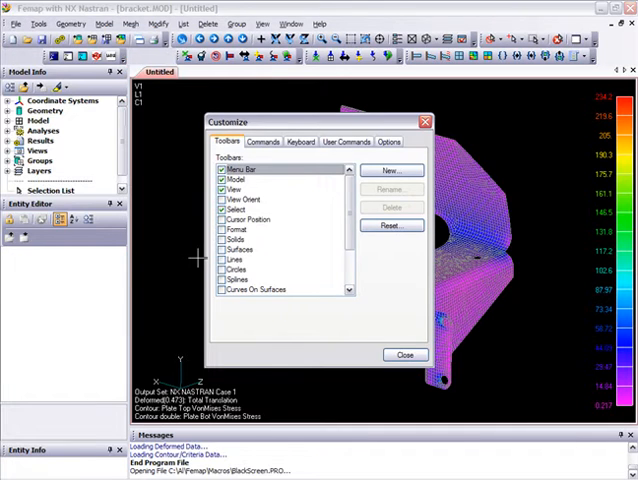
click(346, 141)
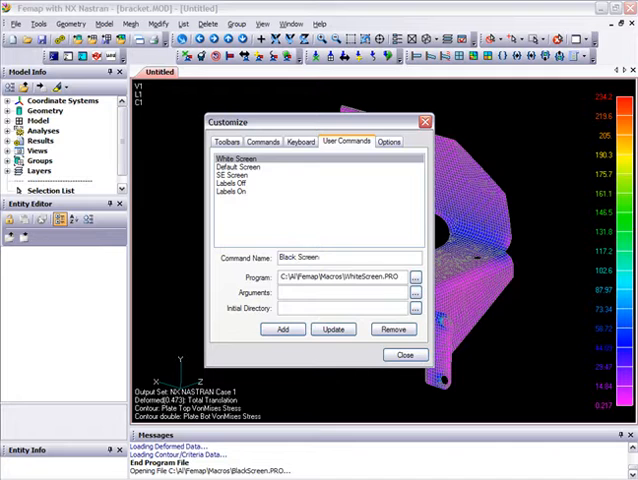
click(415, 276)
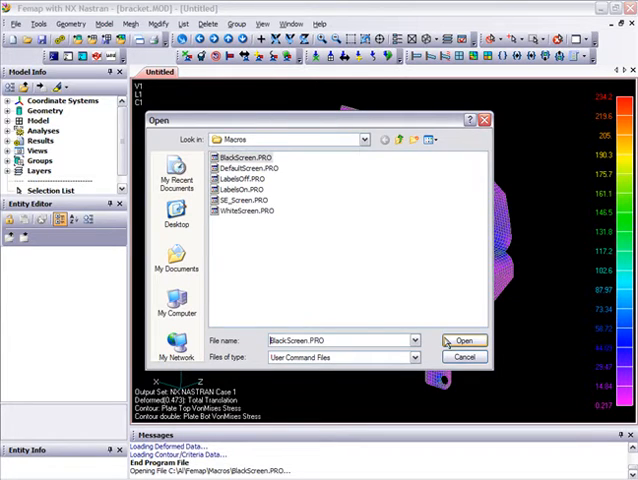
click(461, 340)
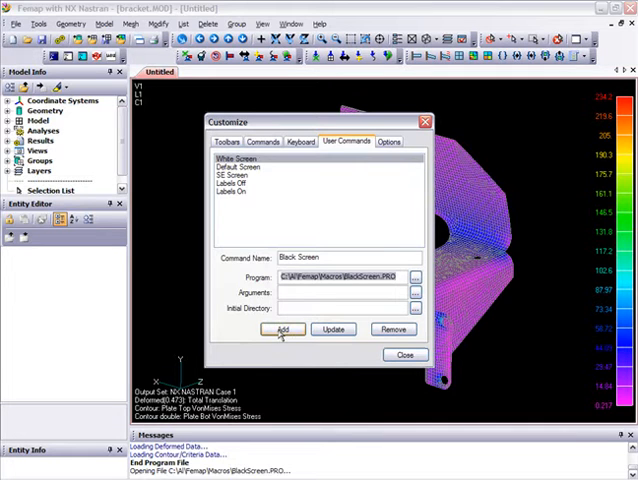
click(405, 355)
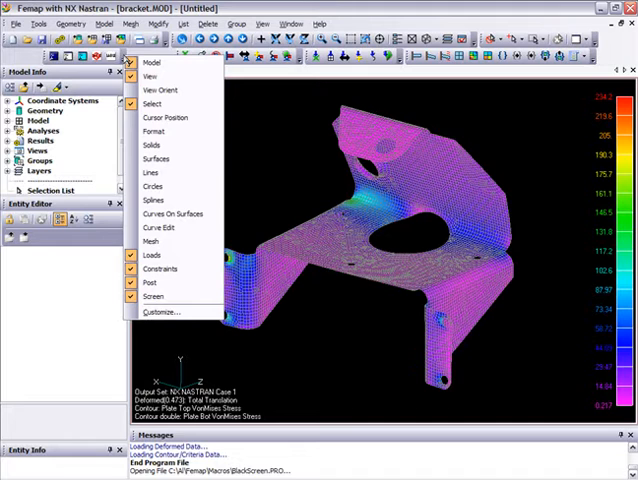
Drag the Black Screen command from the User Commands category onto the macro toolbar.
click(153, 312)
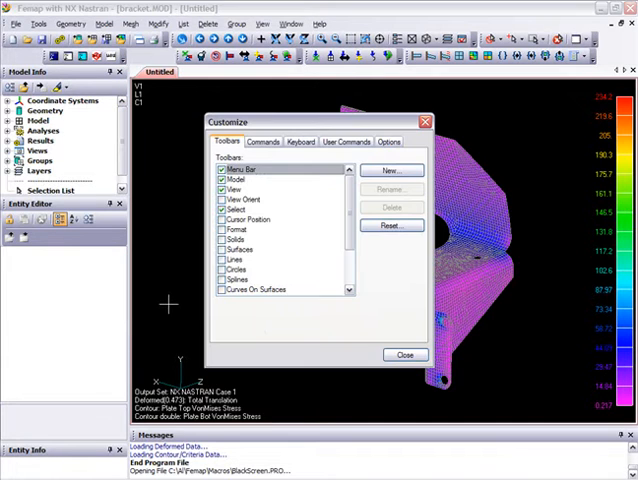
click(281, 141)
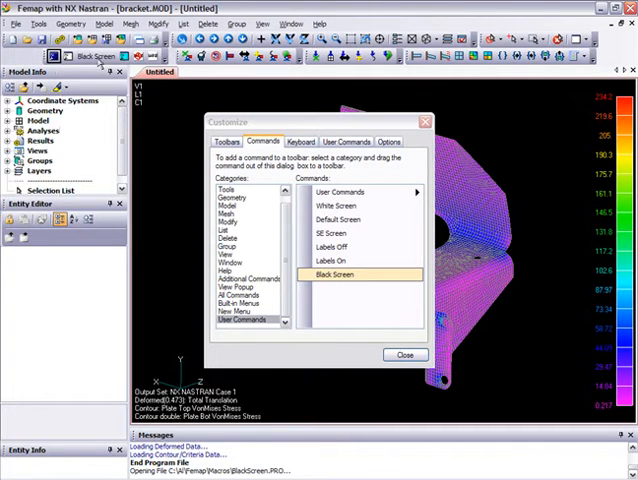
Edit the Black Screen button image to a black icon and close toolbar customization.
right_click(95, 56)
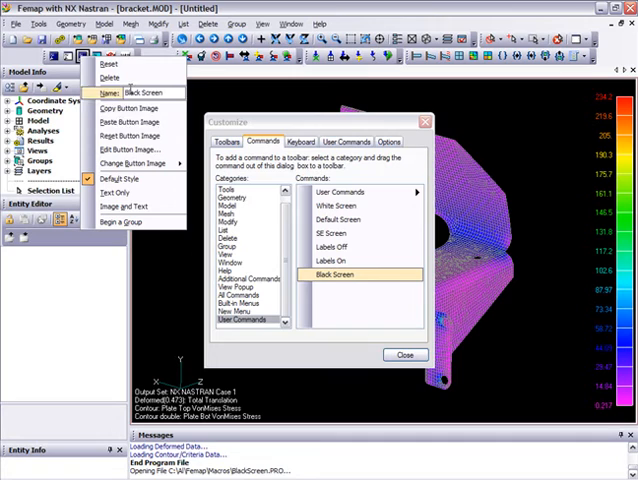
click(133, 135)
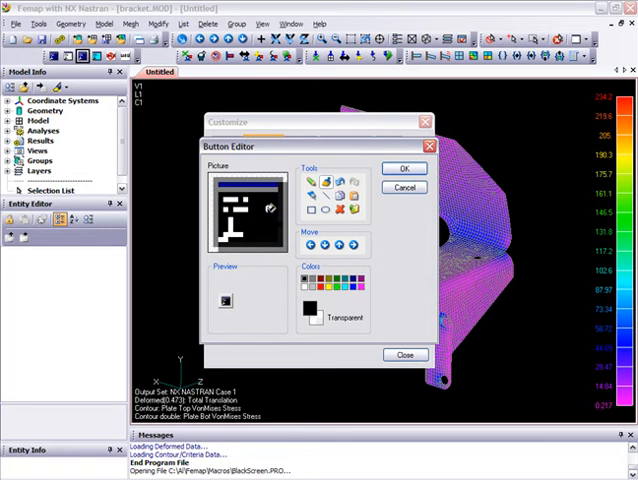
mouse_move(385, 200)
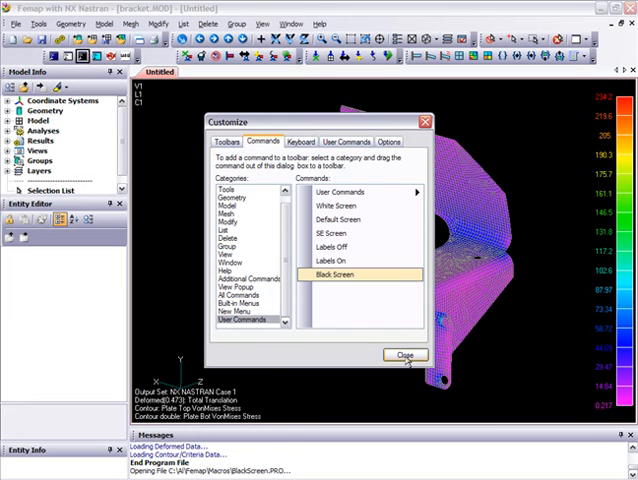
click(405, 354)
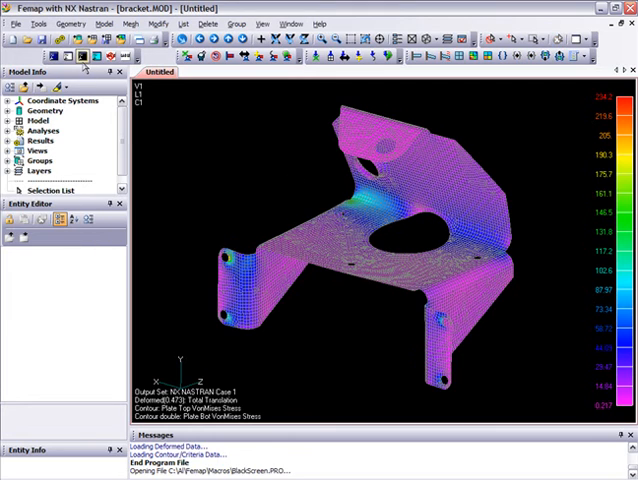